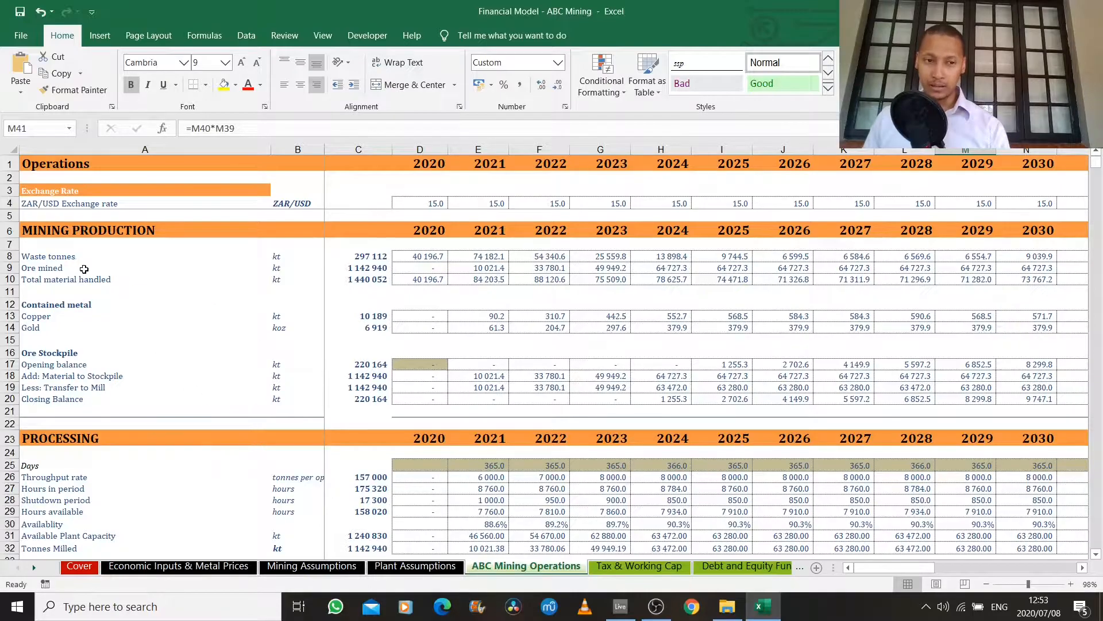
Scroll past Processing to the Copper and Gold Production figures for 2020–2030.
scroll(down, 3)
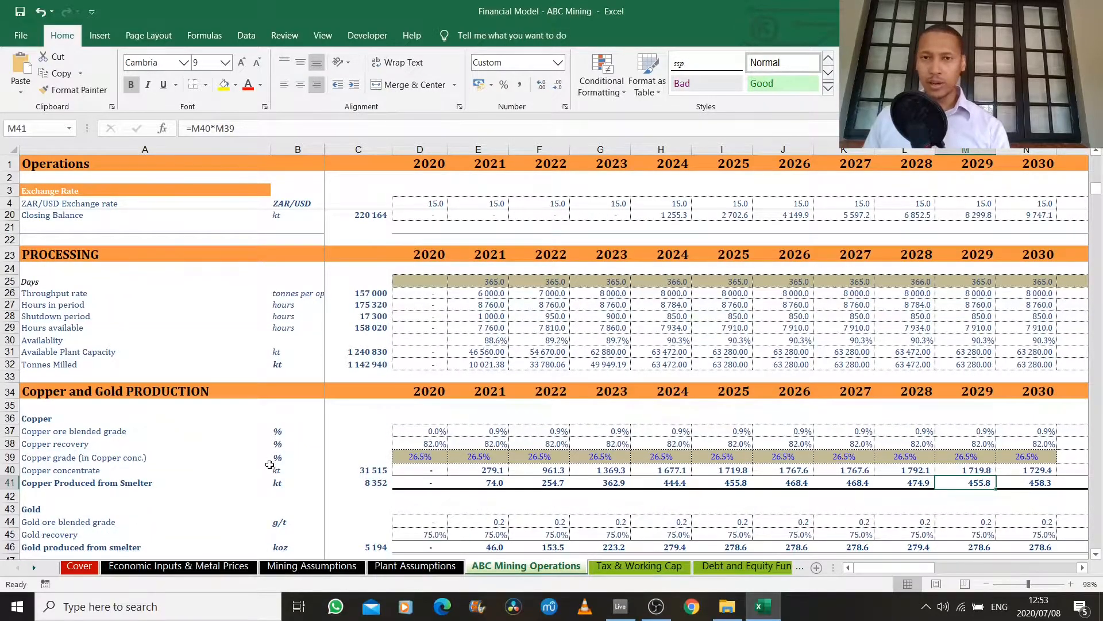
mouse_move(388, 498)
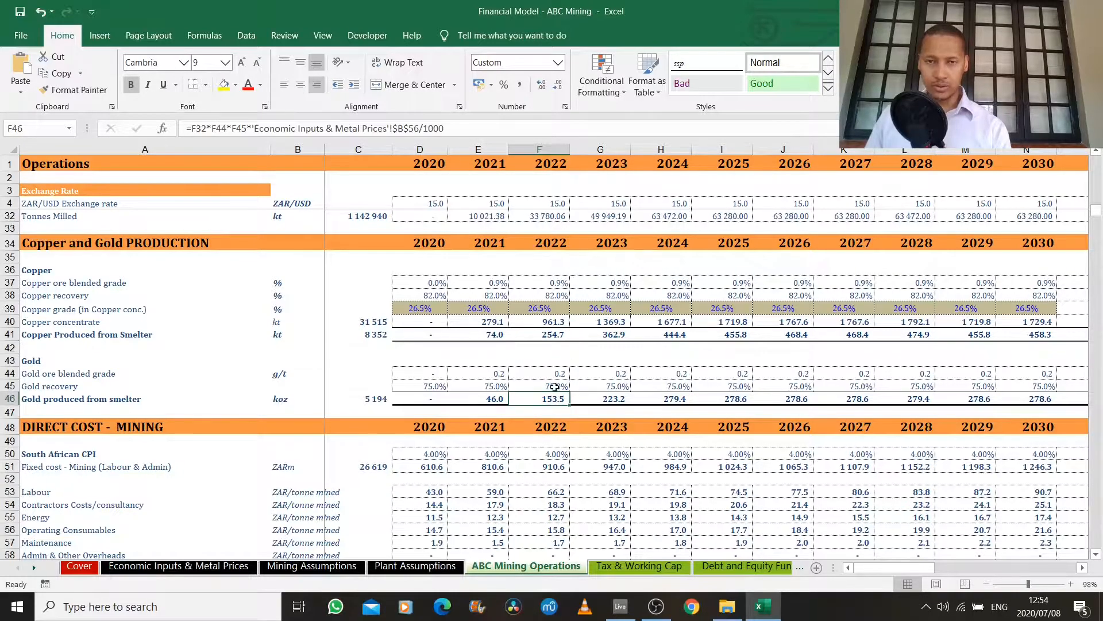
Scroll to Direct Cost - Mining, check the mining labour cost unit in B53, continue to Direct Cost - Plant.
scroll(down, 3)
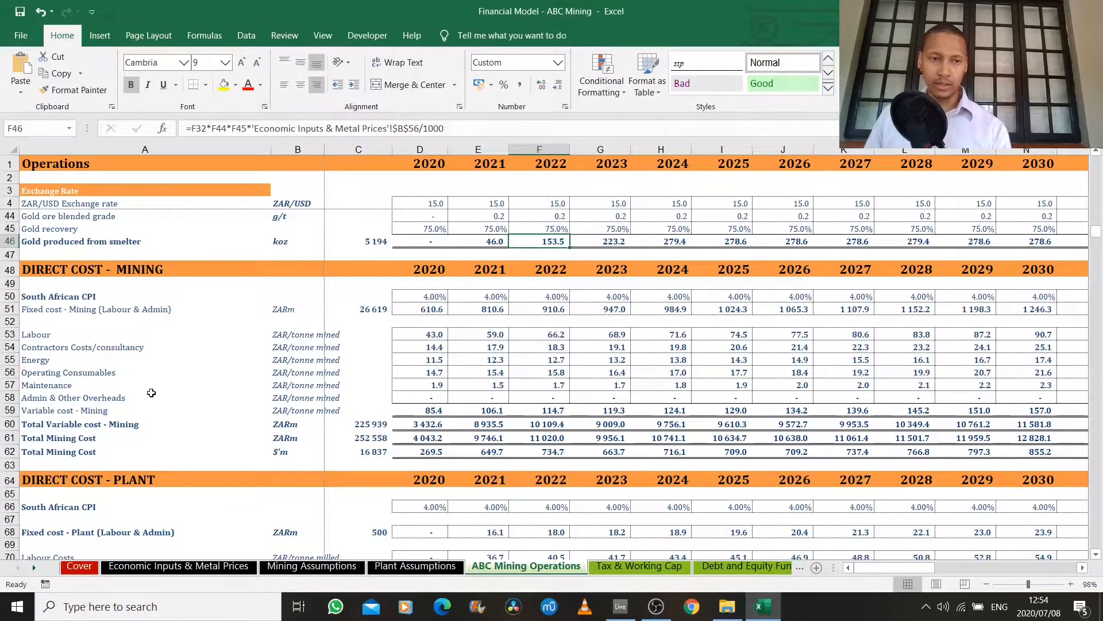
click(297, 334)
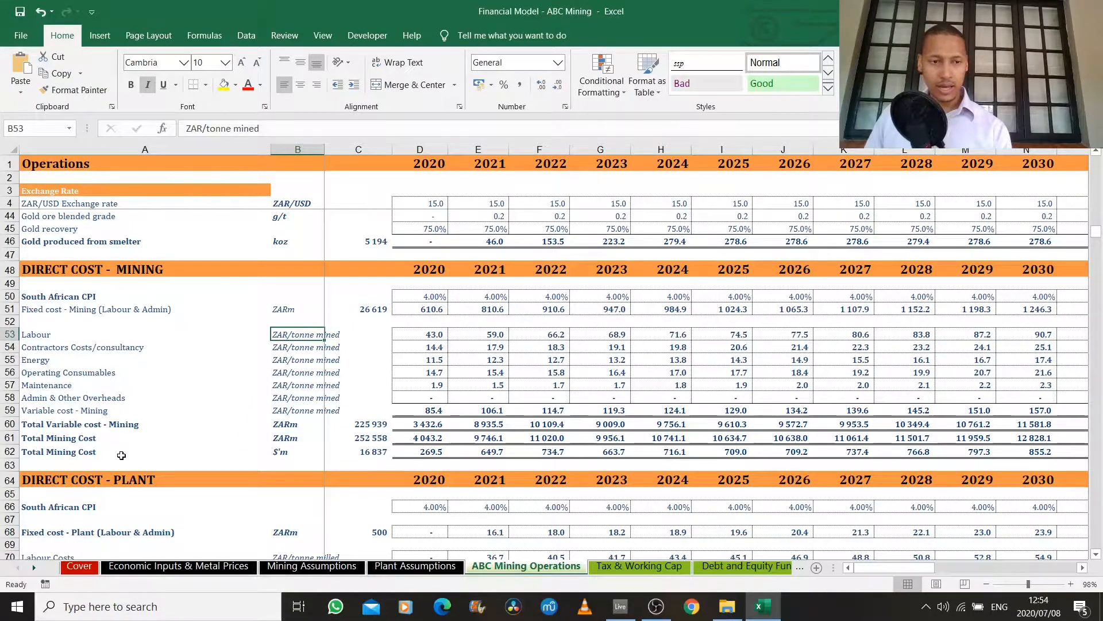
scroll(down, 3)
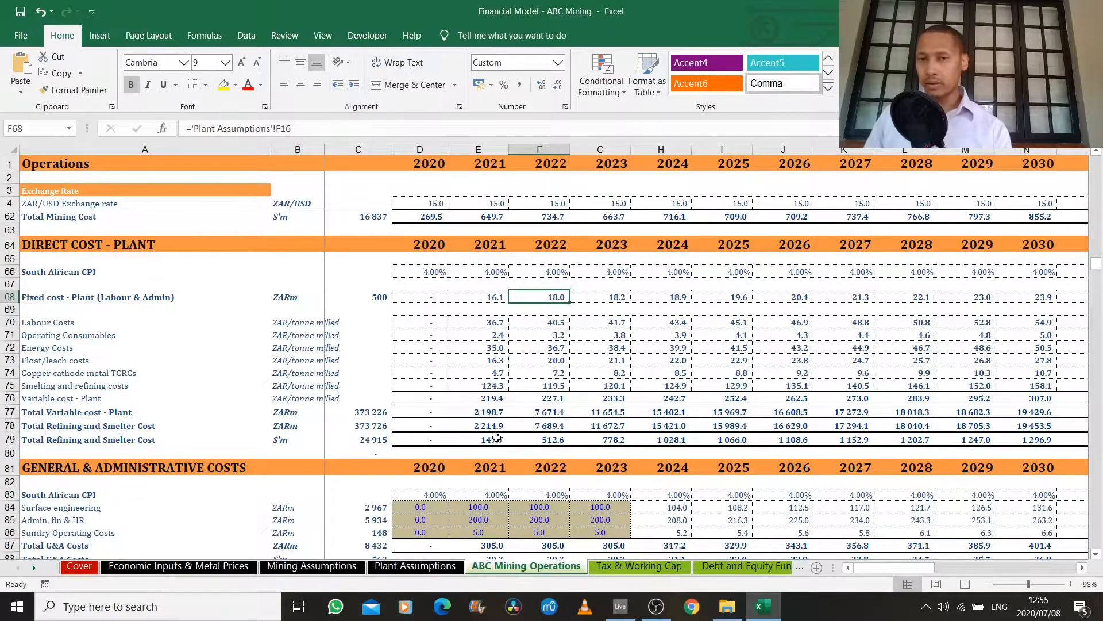
mouse_move(472, 435)
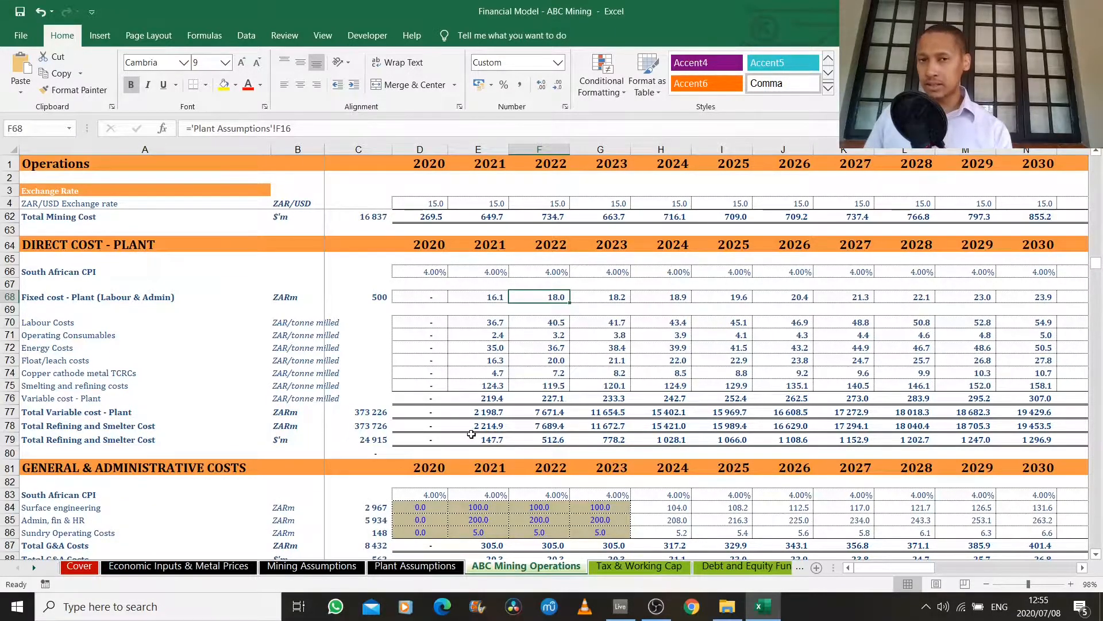
Scroll down to the General & Administrative Costs and Realisation Cost sections.
scroll(down, 3)
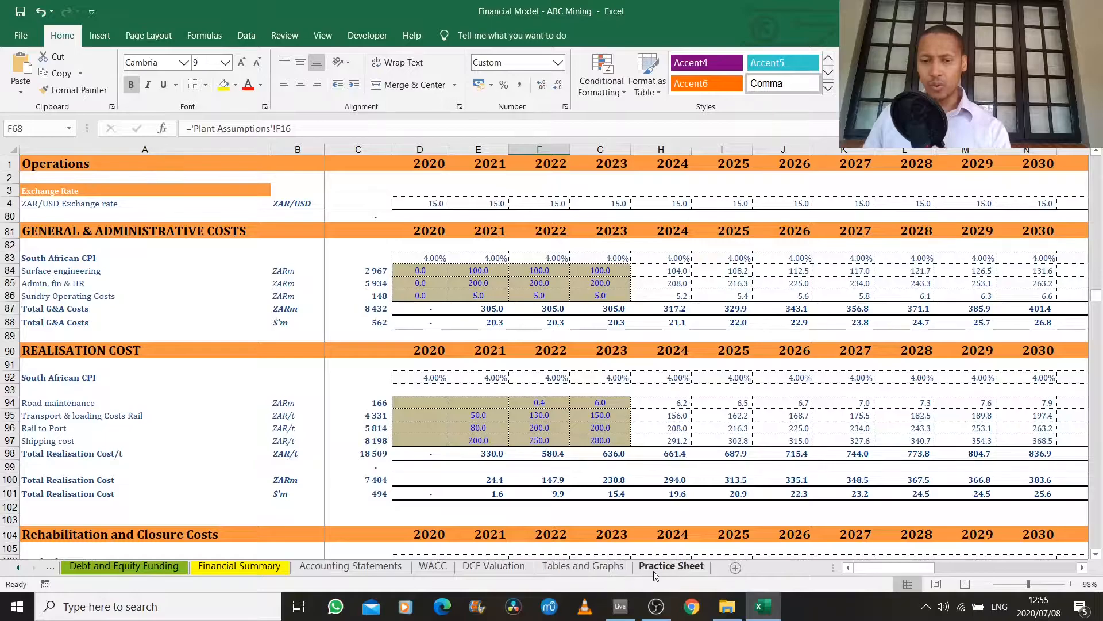
Switch to the Tables and Graphs sheet showing the Profitability Drivers diagram.
click(583, 565)
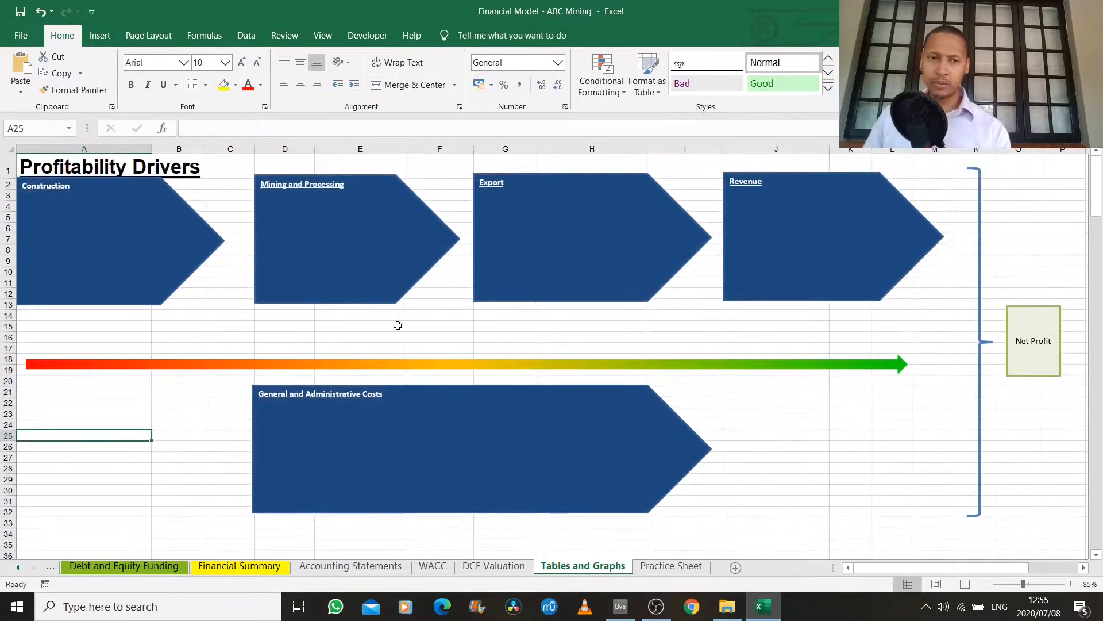
mouse_move(178, 372)
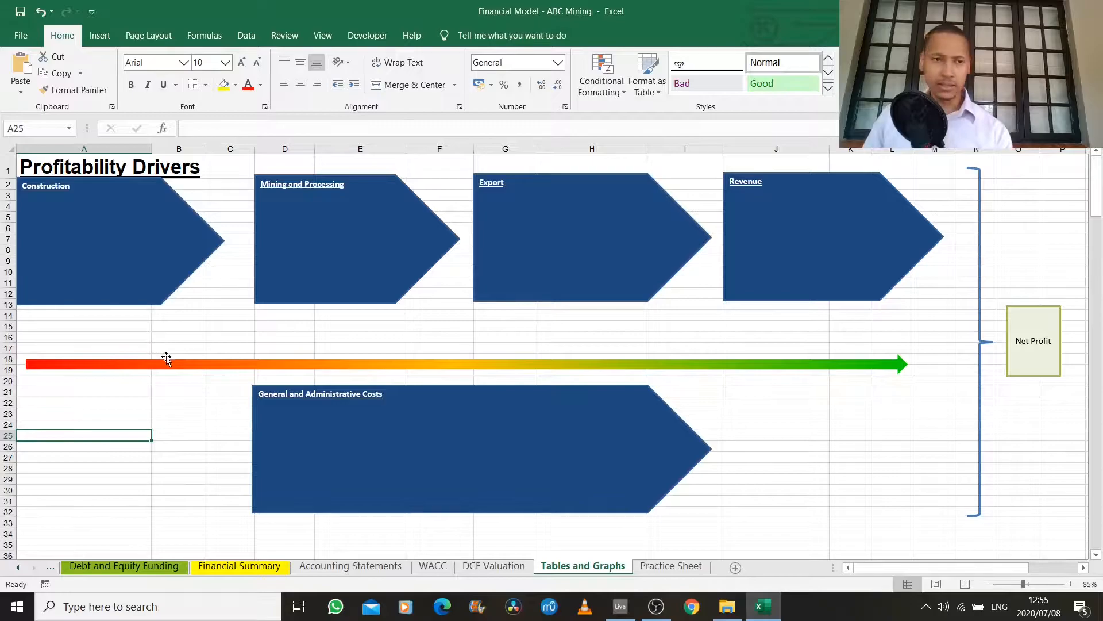
mouse_move(105, 256)
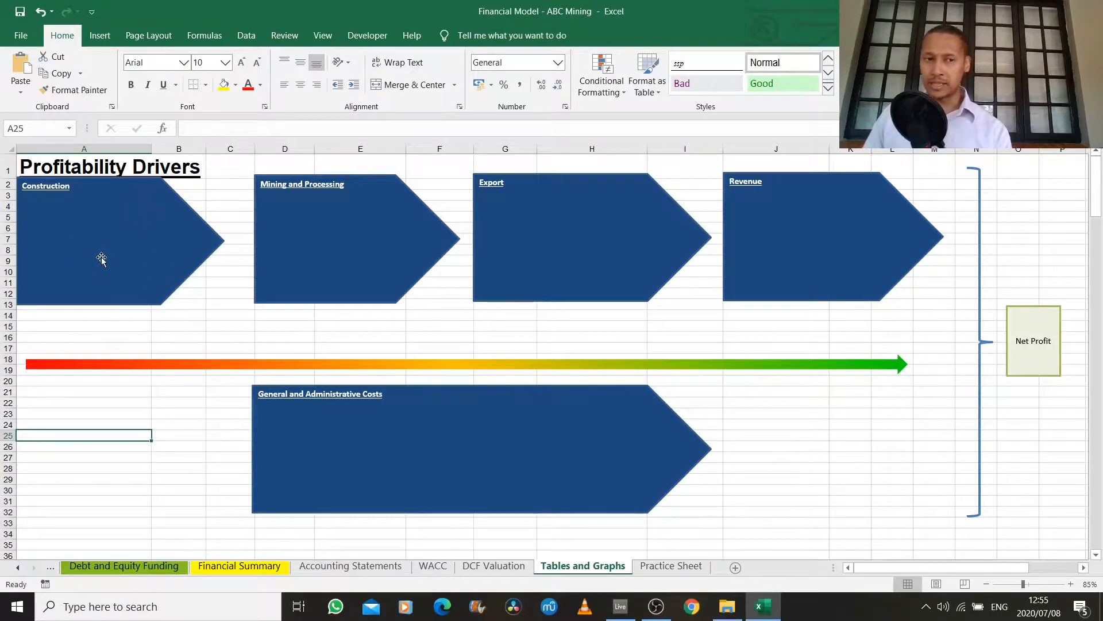
mouse_move(75, 278)
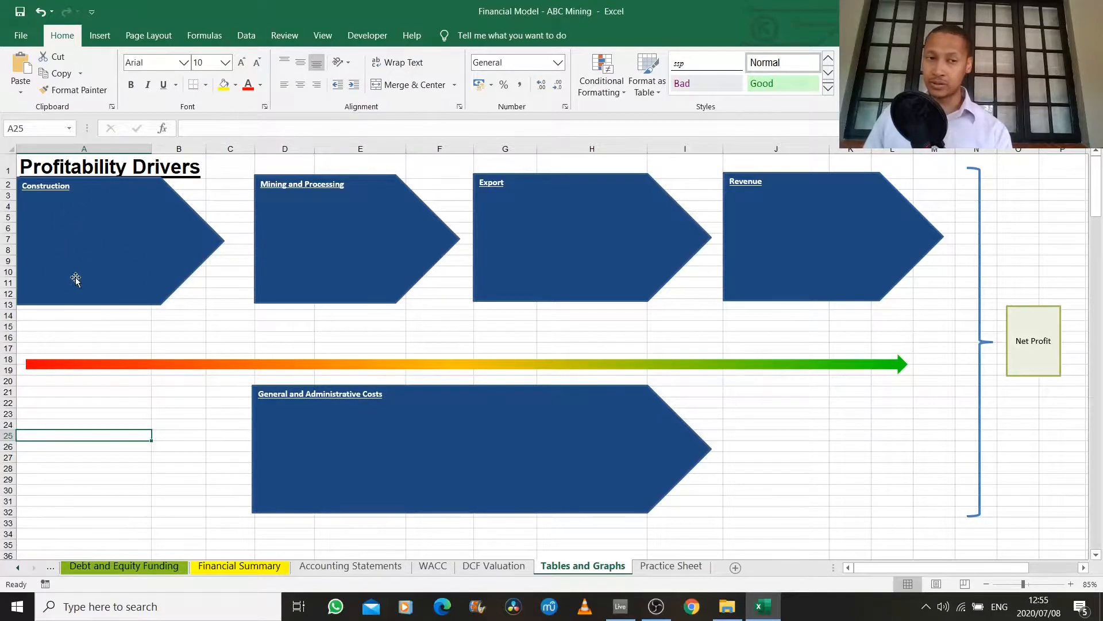
mouse_move(48, 211)
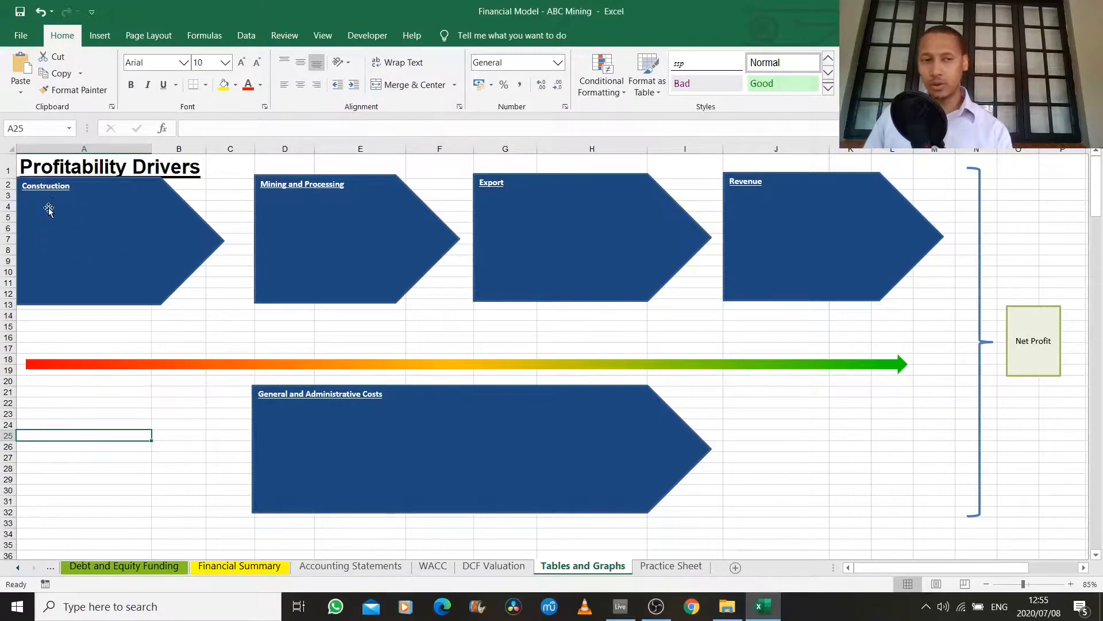
mouse_move(58, 296)
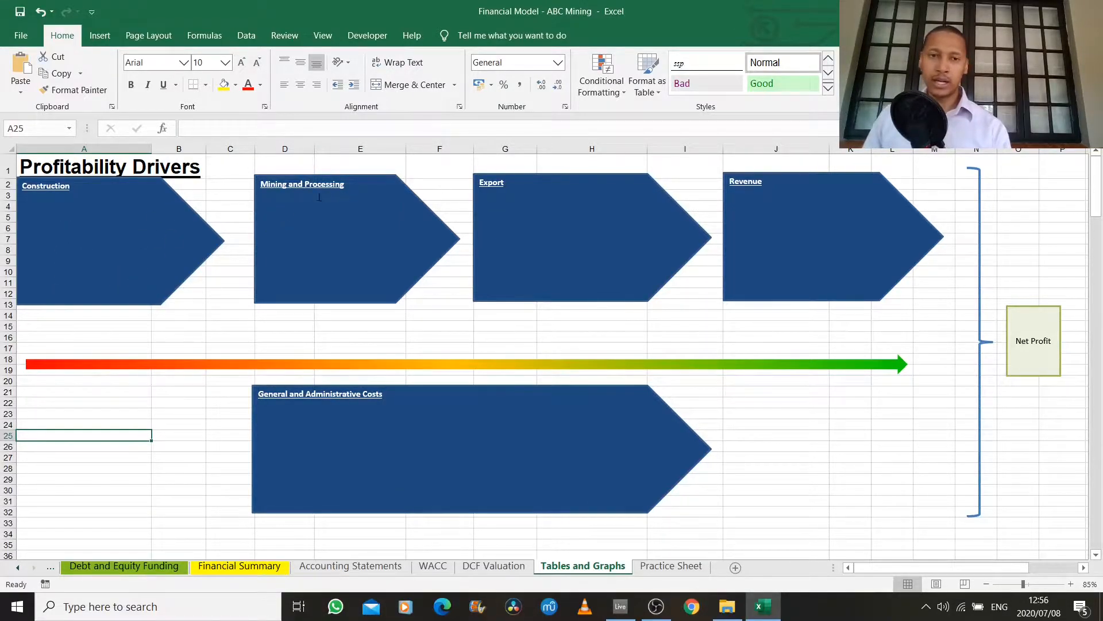
mouse_move(291, 223)
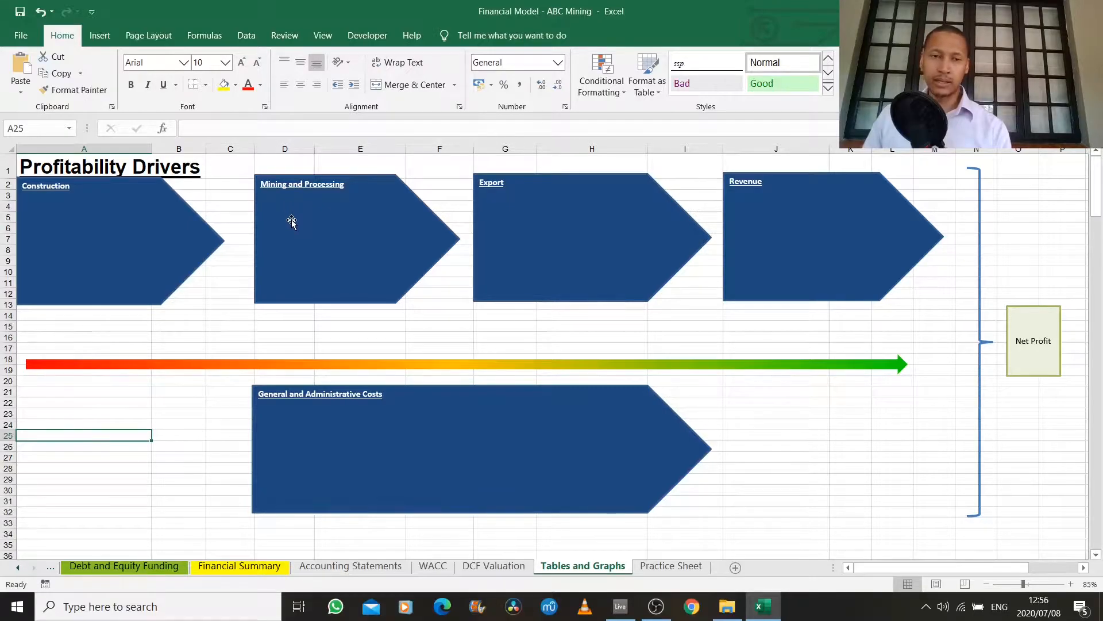
mouse_move(325, 237)
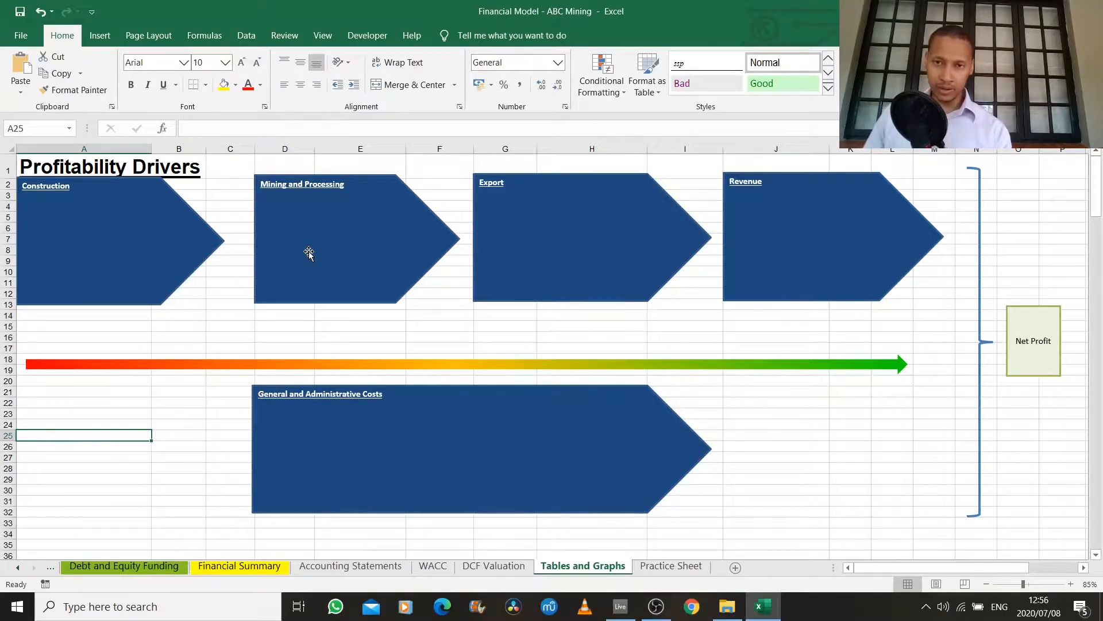
mouse_move(307, 266)
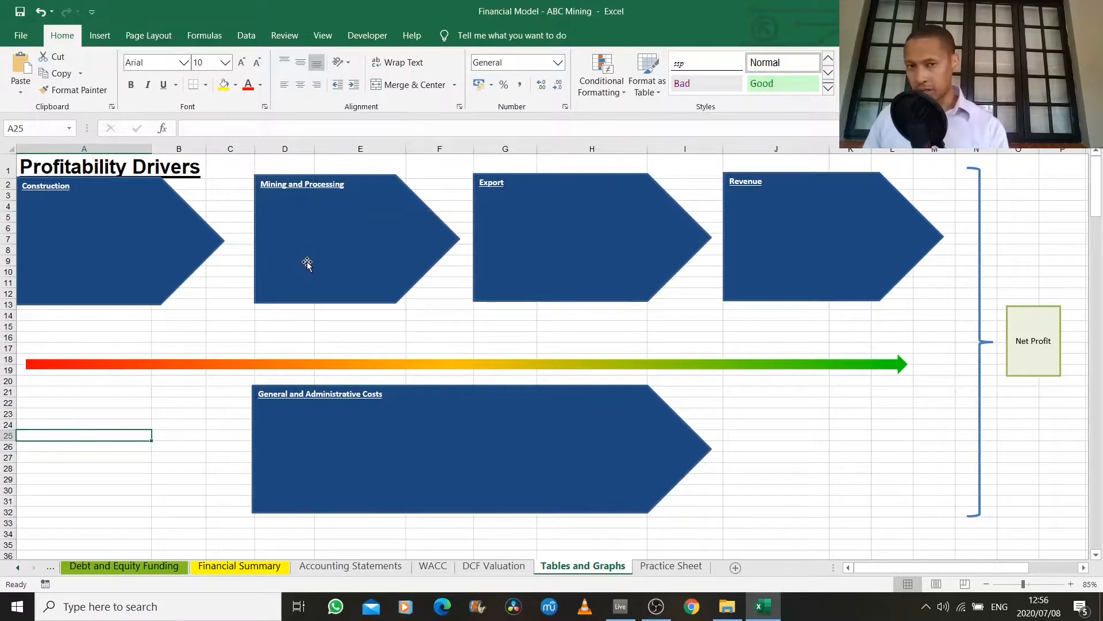
mouse_move(321, 249)
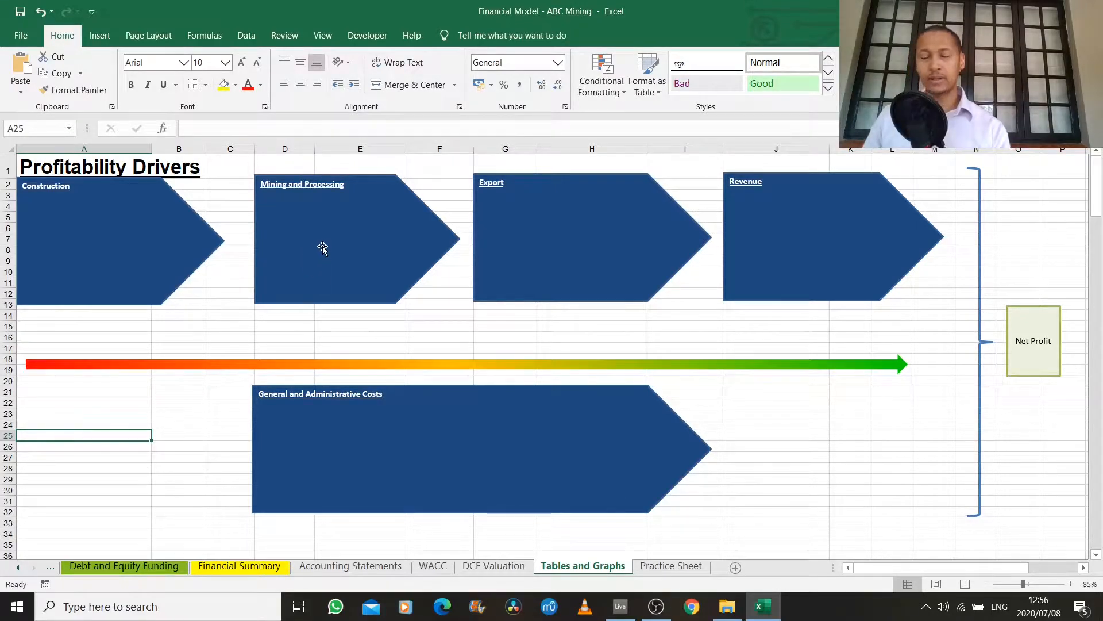
mouse_move(497, 205)
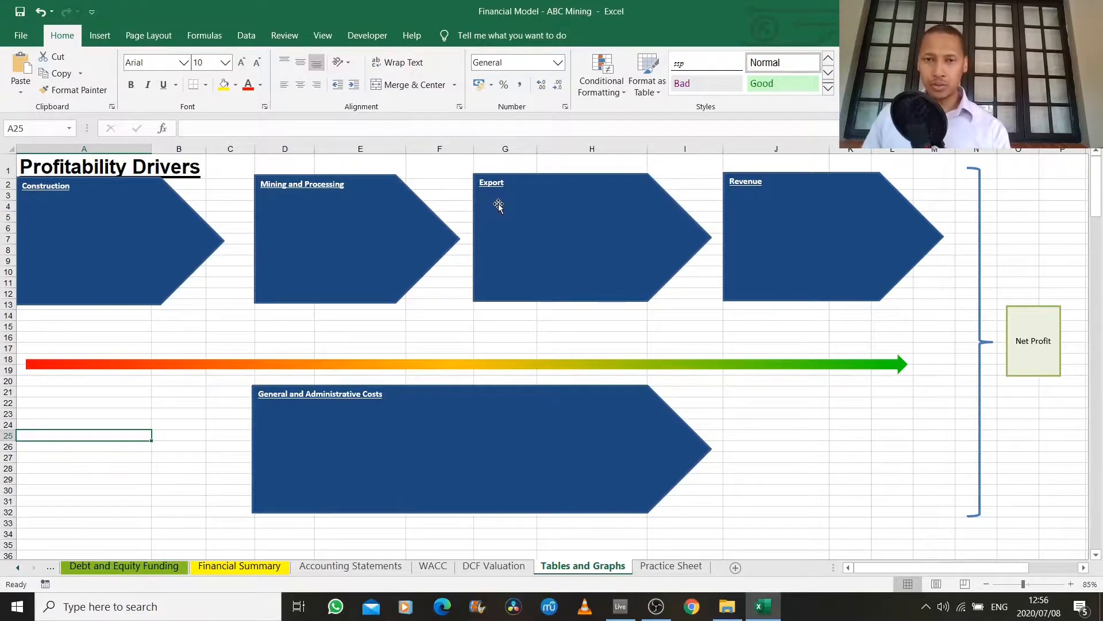
mouse_move(520, 237)
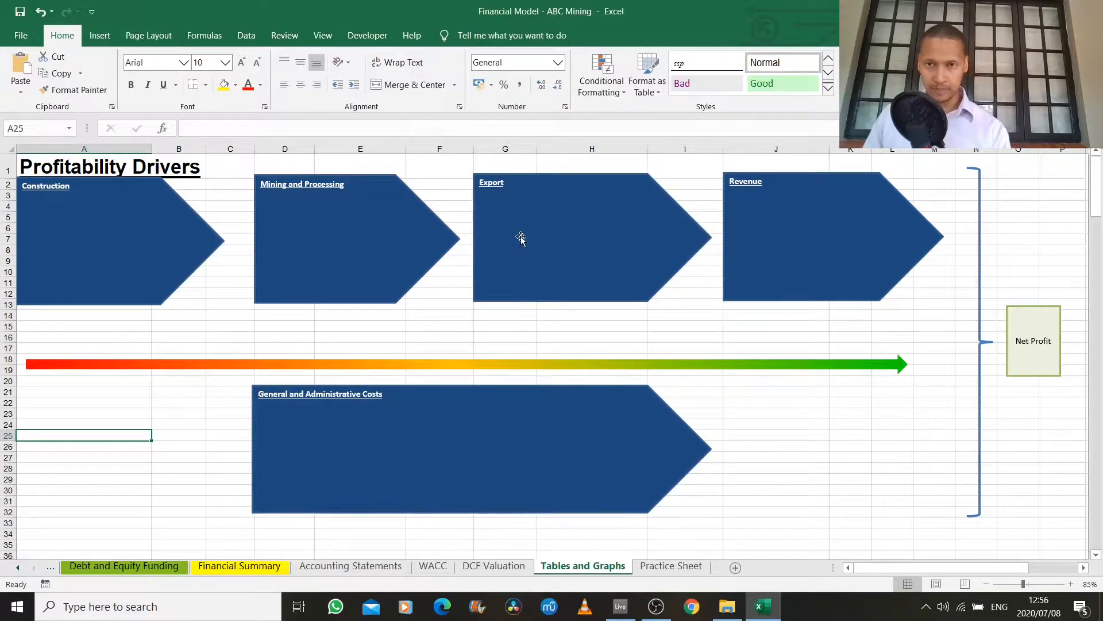
mouse_move(735, 250)
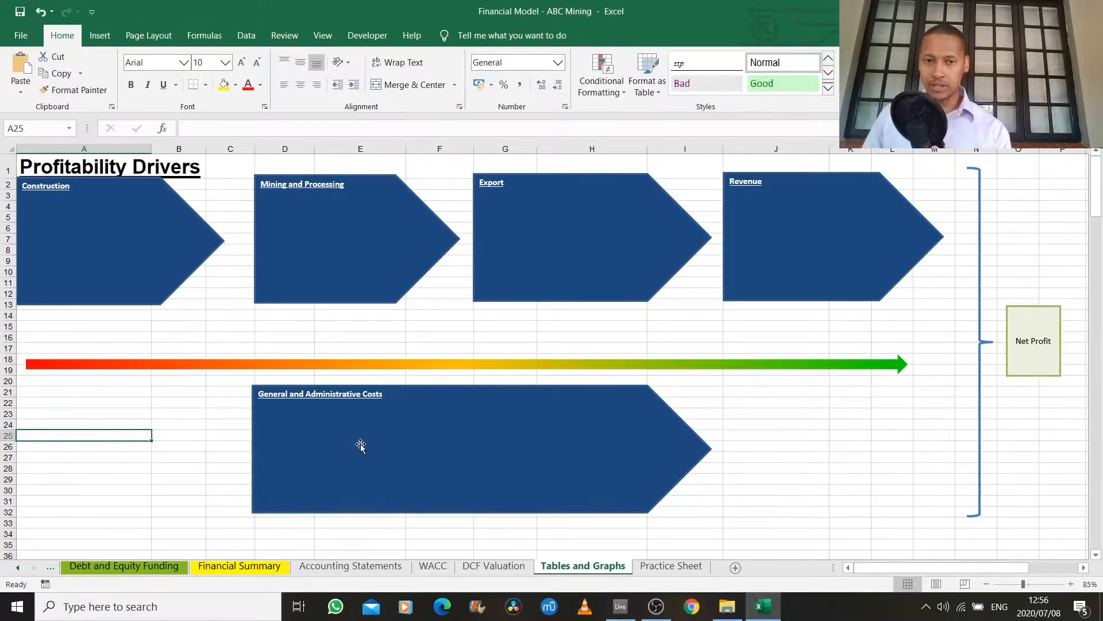
mouse_move(380, 468)
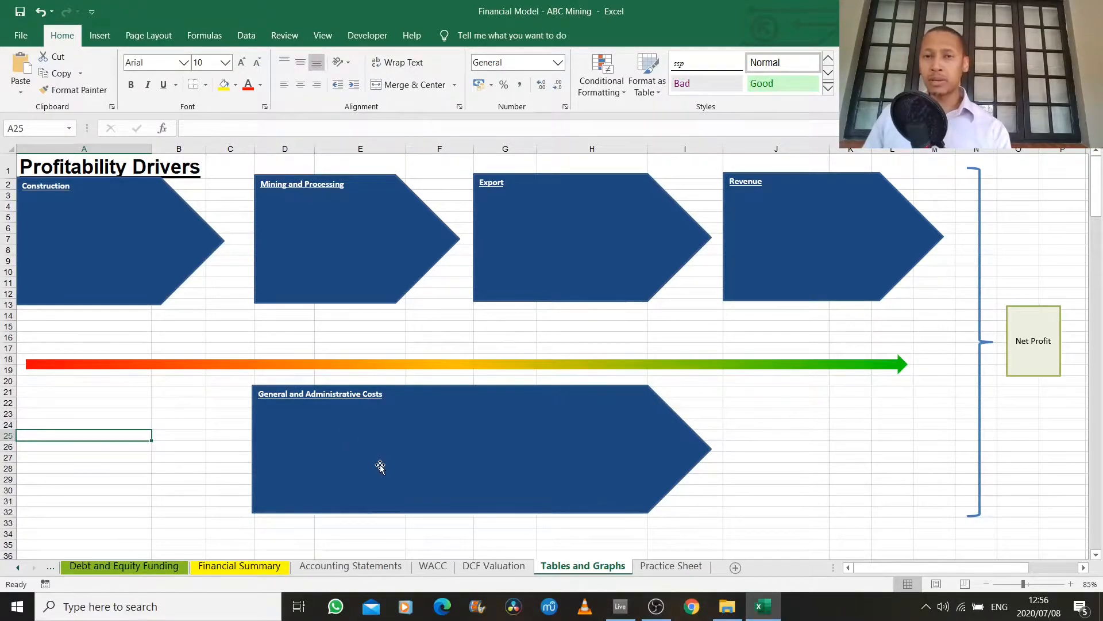
mouse_move(549, 235)
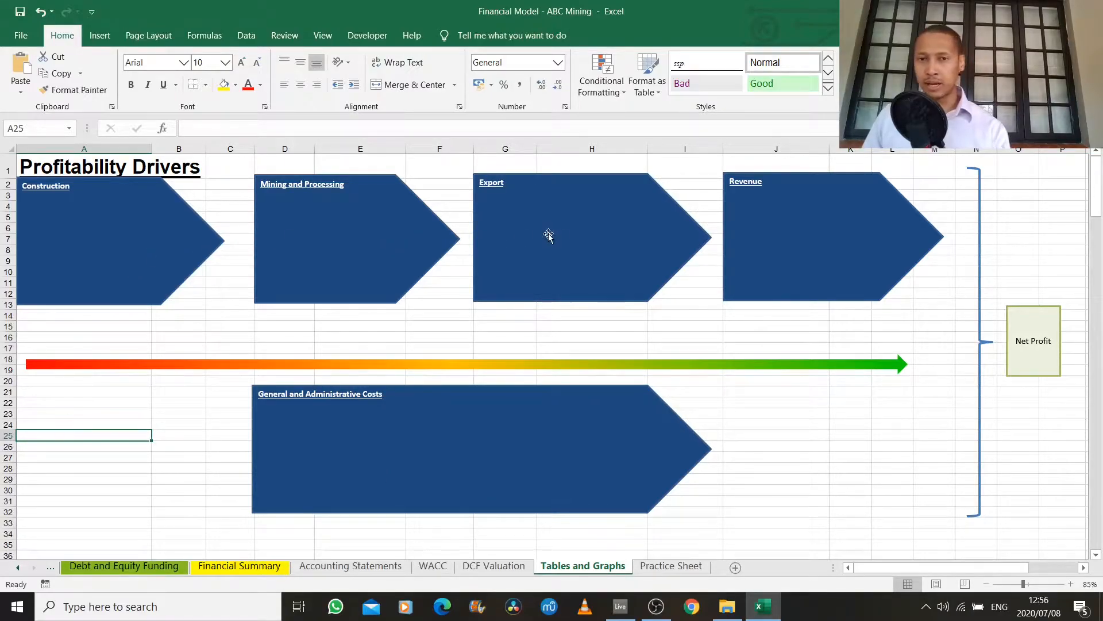
mouse_move(707, 247)
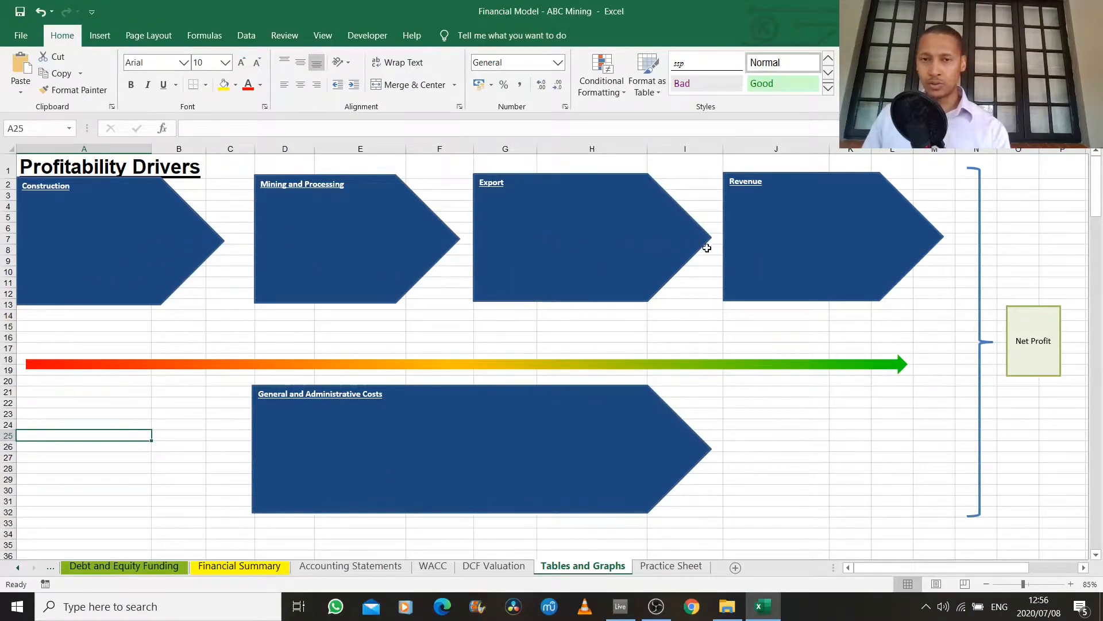
mouse_move(205, 346)
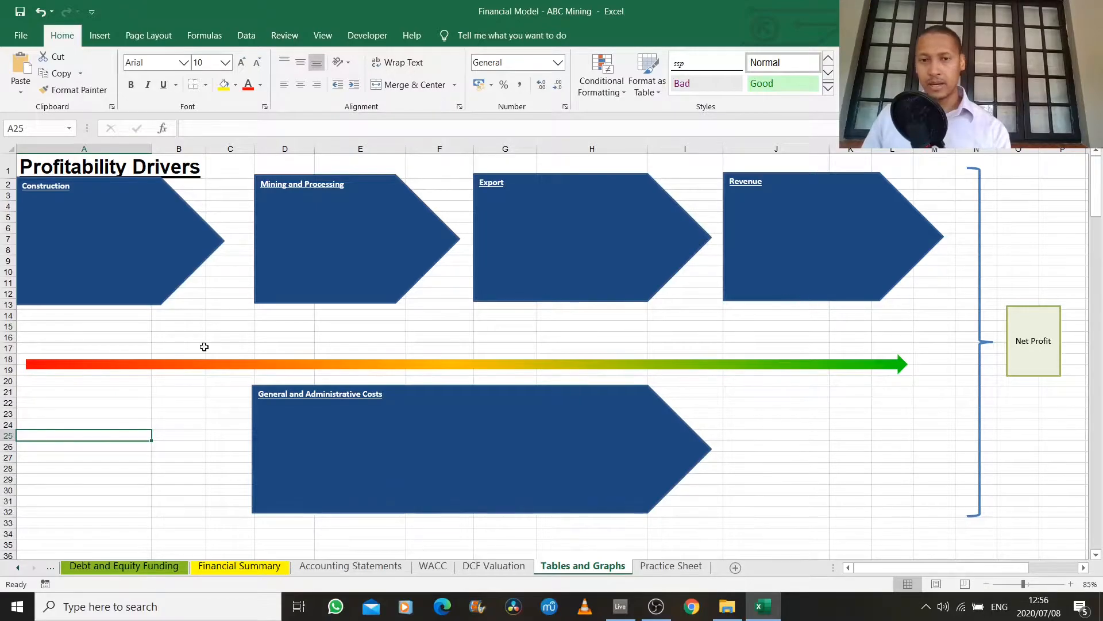
mouse_move(617, 301)
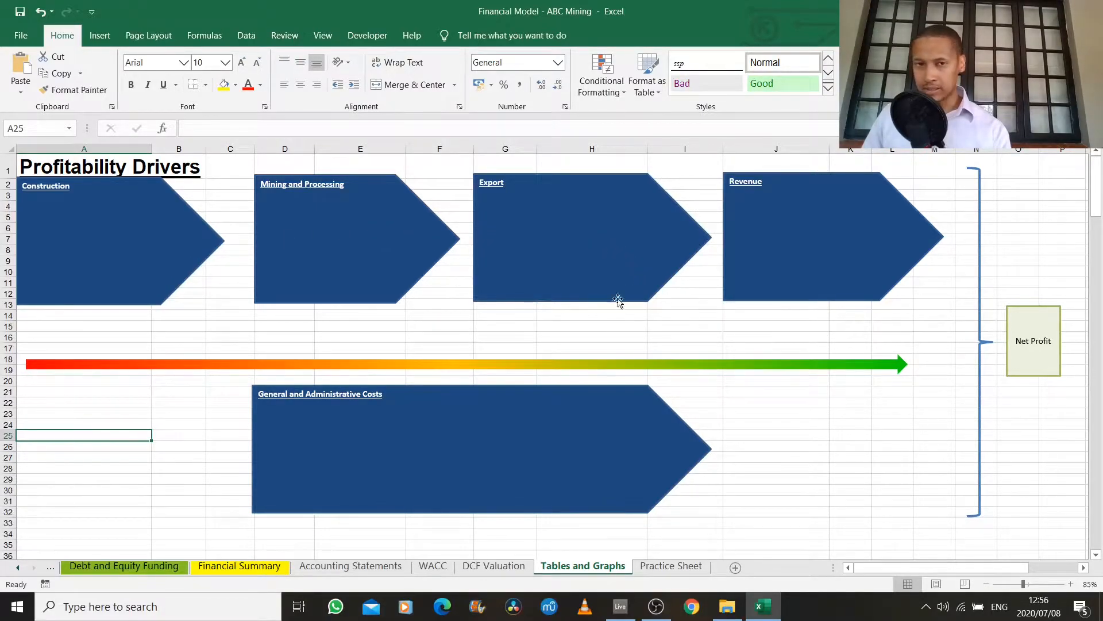
mouse_move(162, 247)
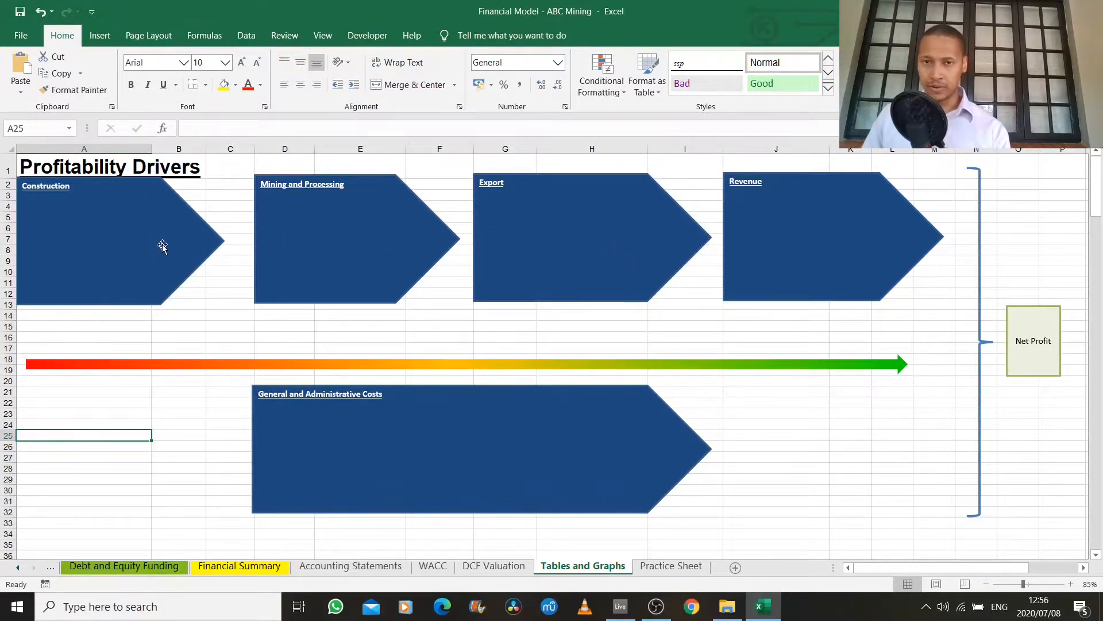
mouse_move(202, 252)
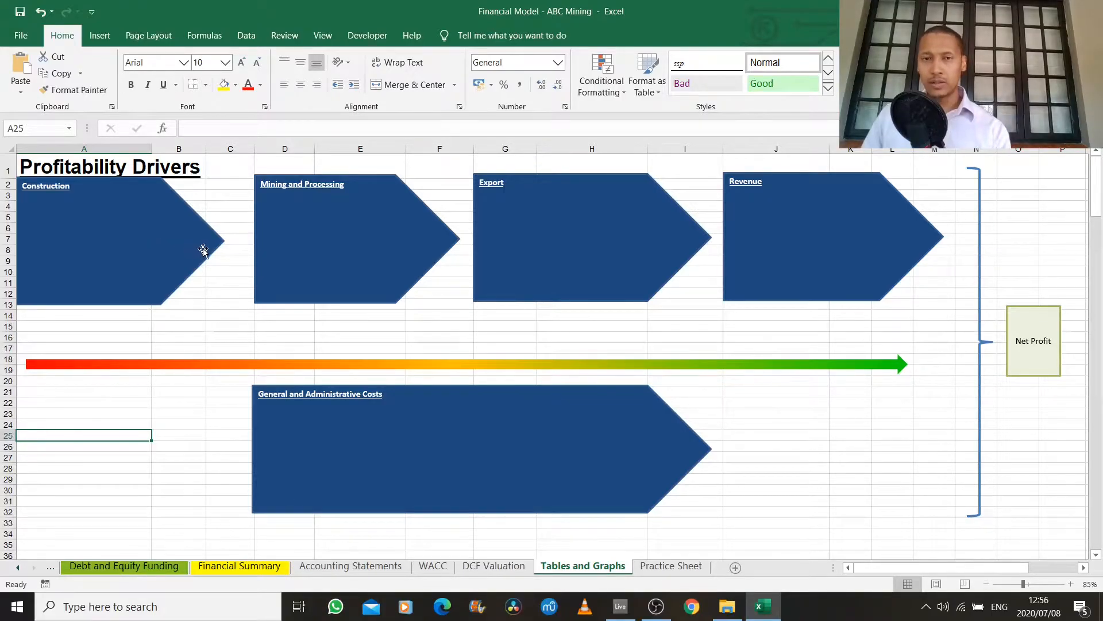
mouse_move(293, 272)
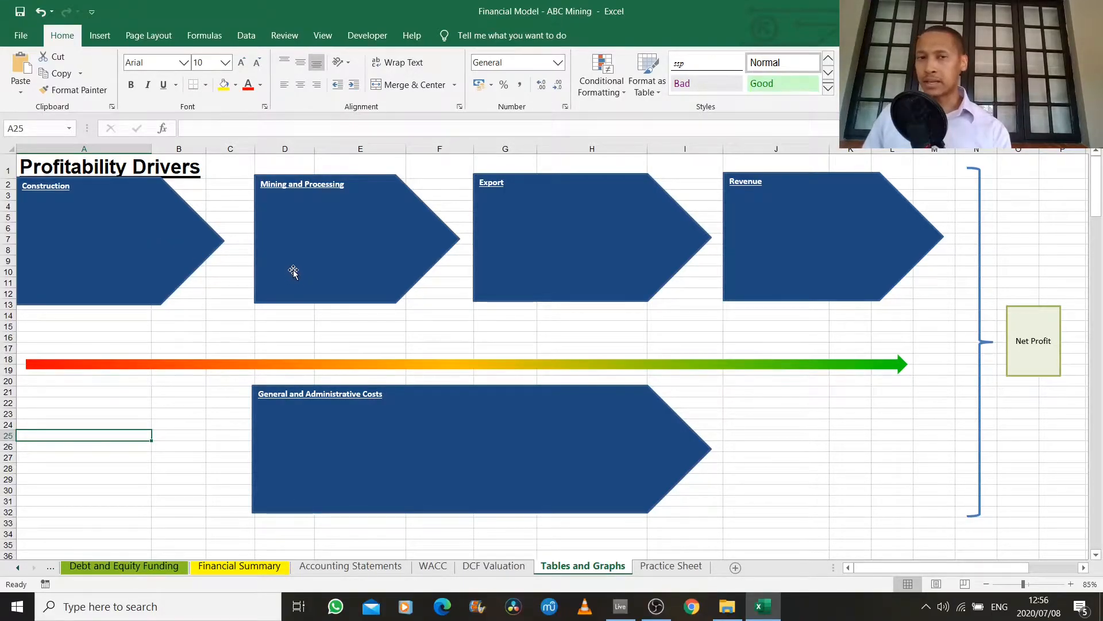
mouse_move(340, 331)
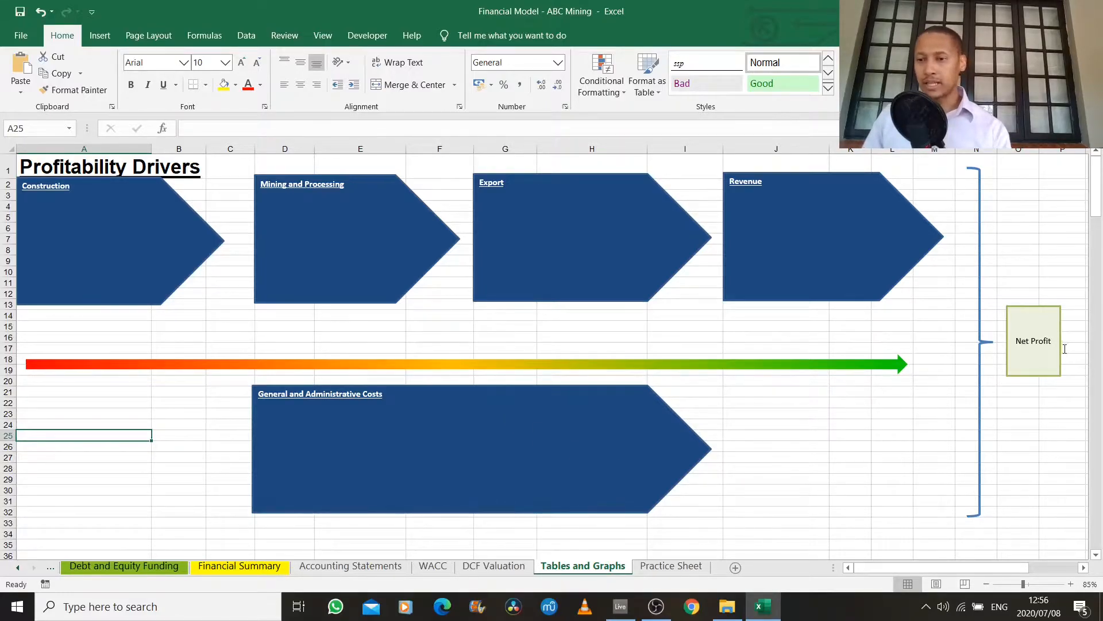
mouse_move(959, 407)
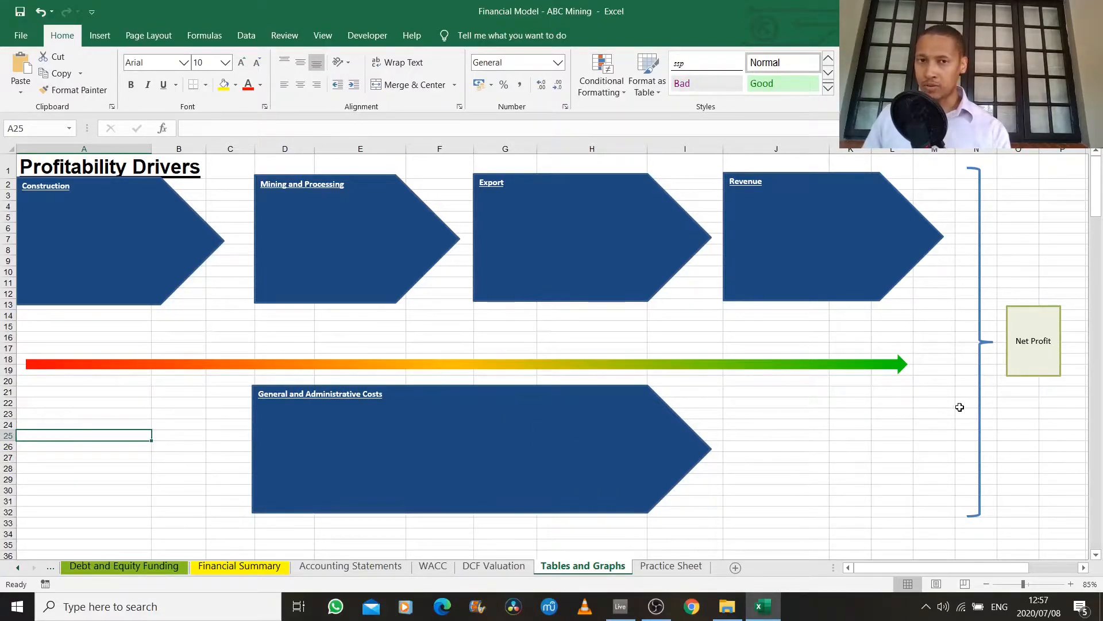
mouse_move(406, 550)
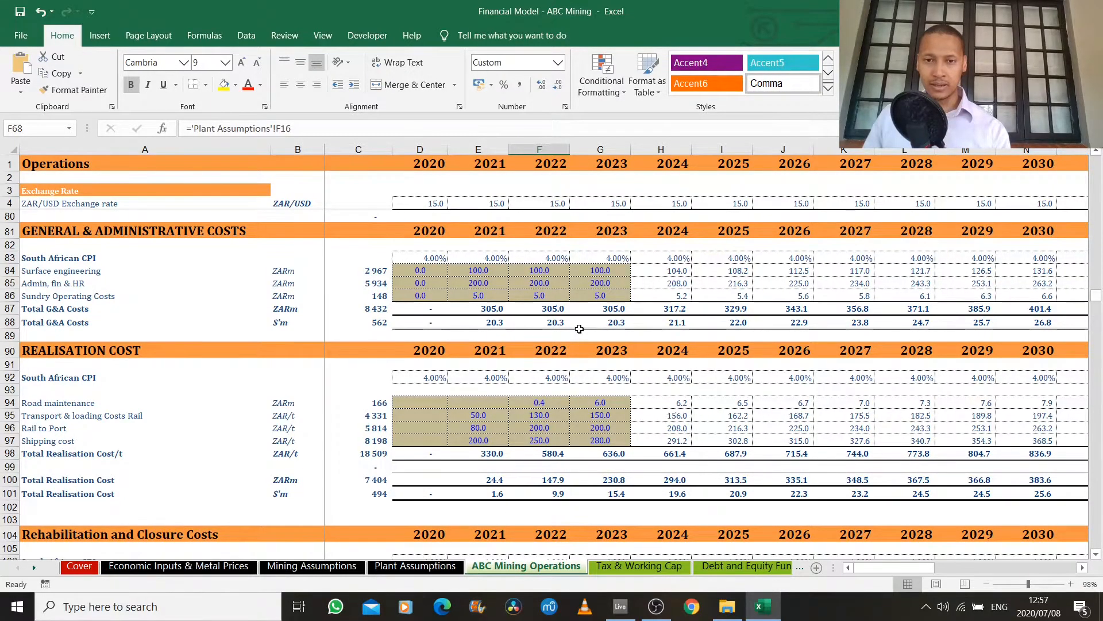
mouse_move(614, 343)
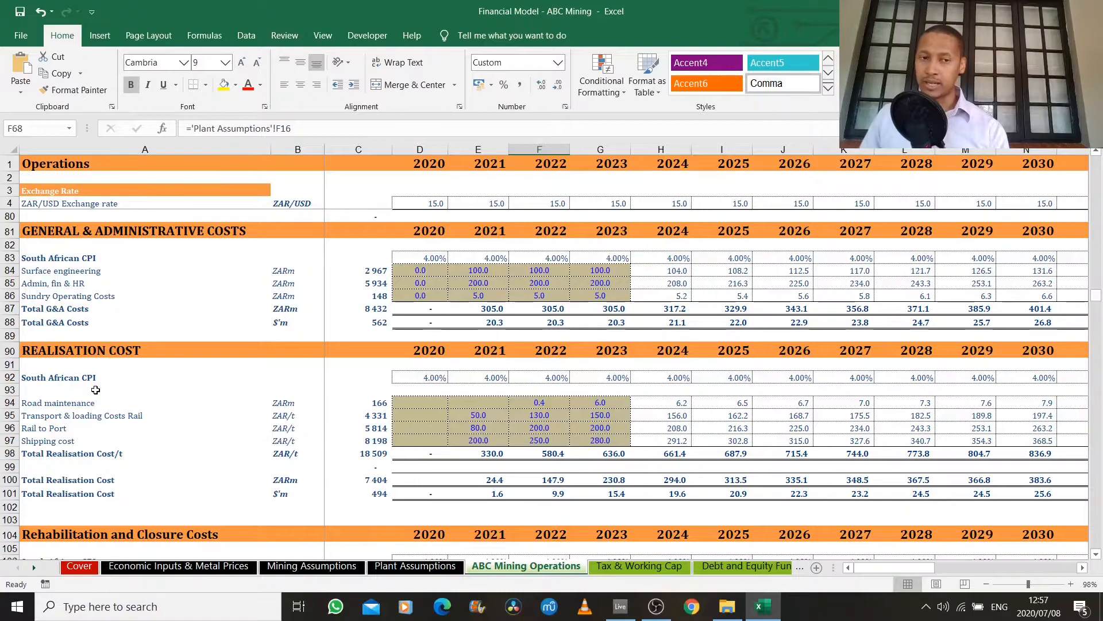
Scroll past Realisation Cost and Rehabilitation to the Capital Expenditure totals and macroeconomic assumptions.
scroll(down, 3)
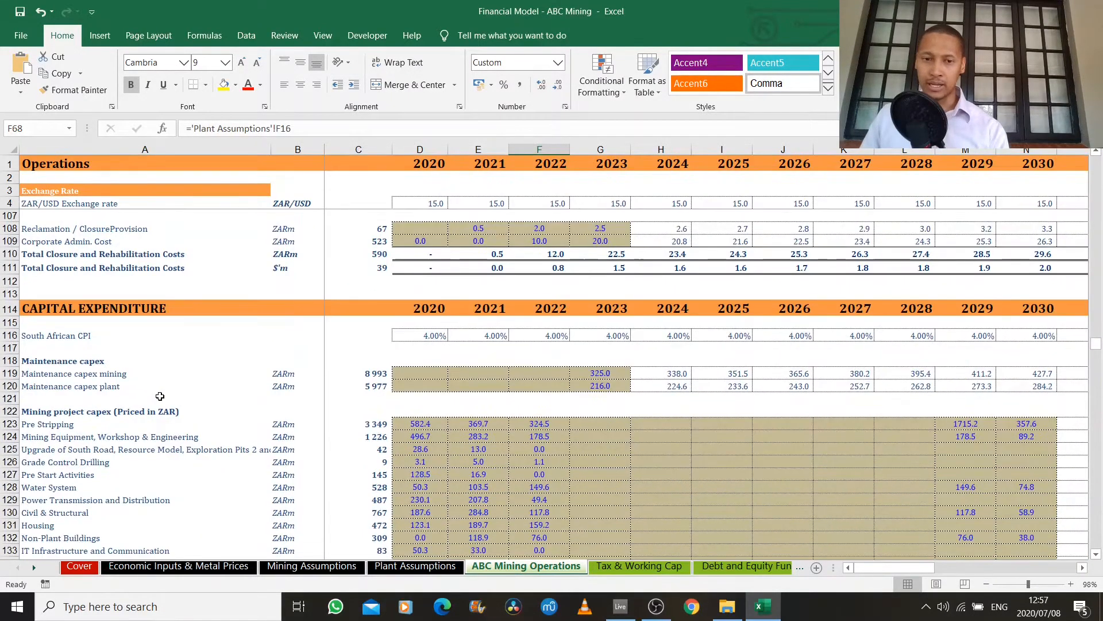
scroll(down, 3)
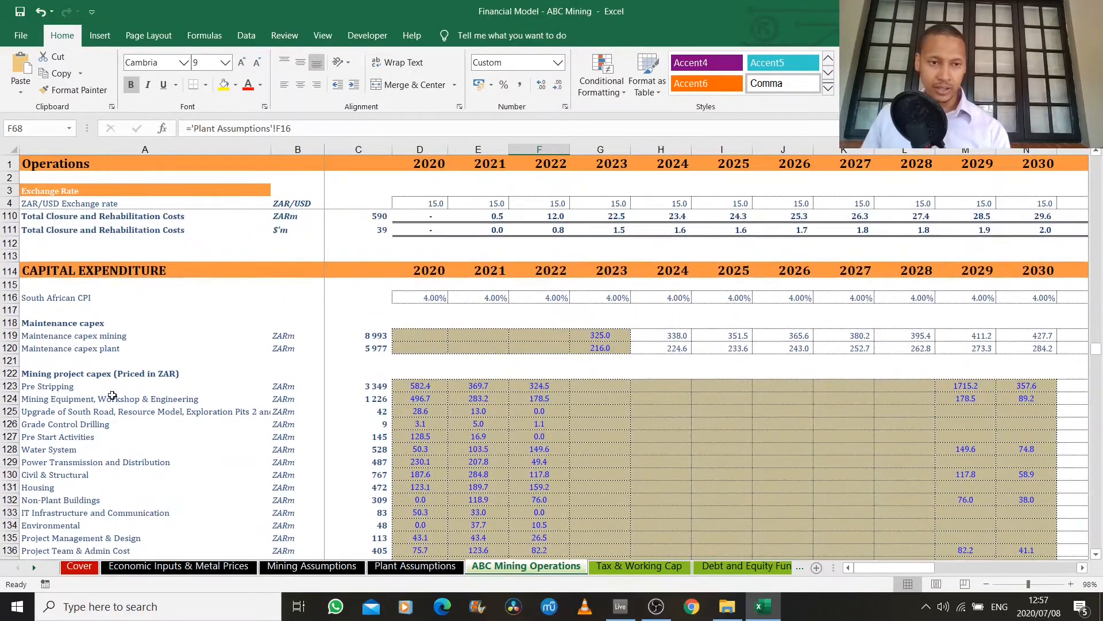
scroll(down, 3)
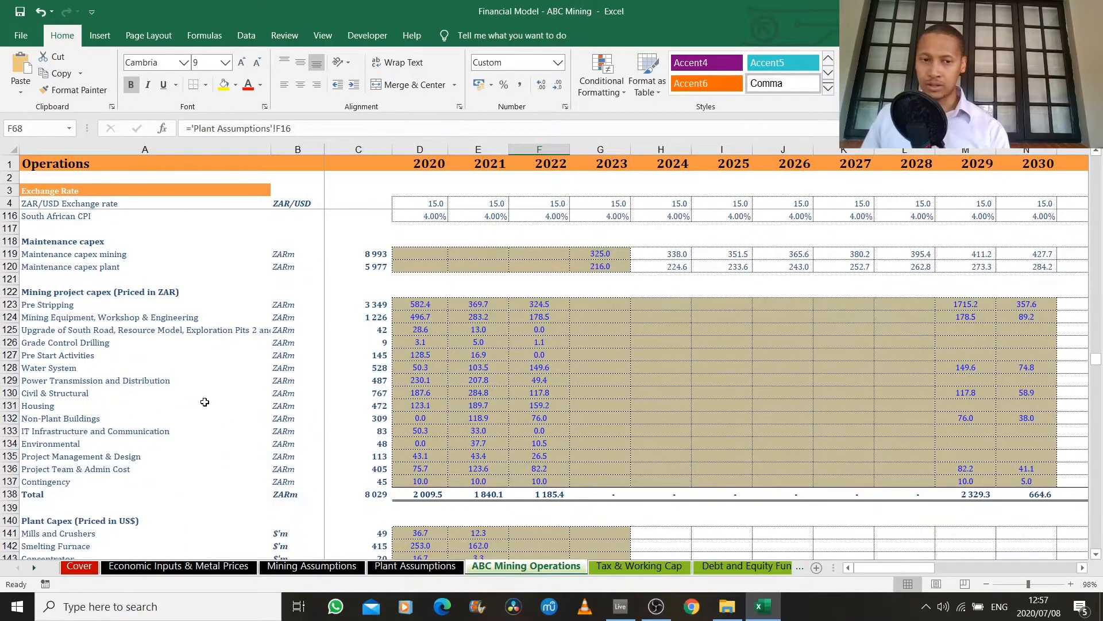
scroll(down, 3)
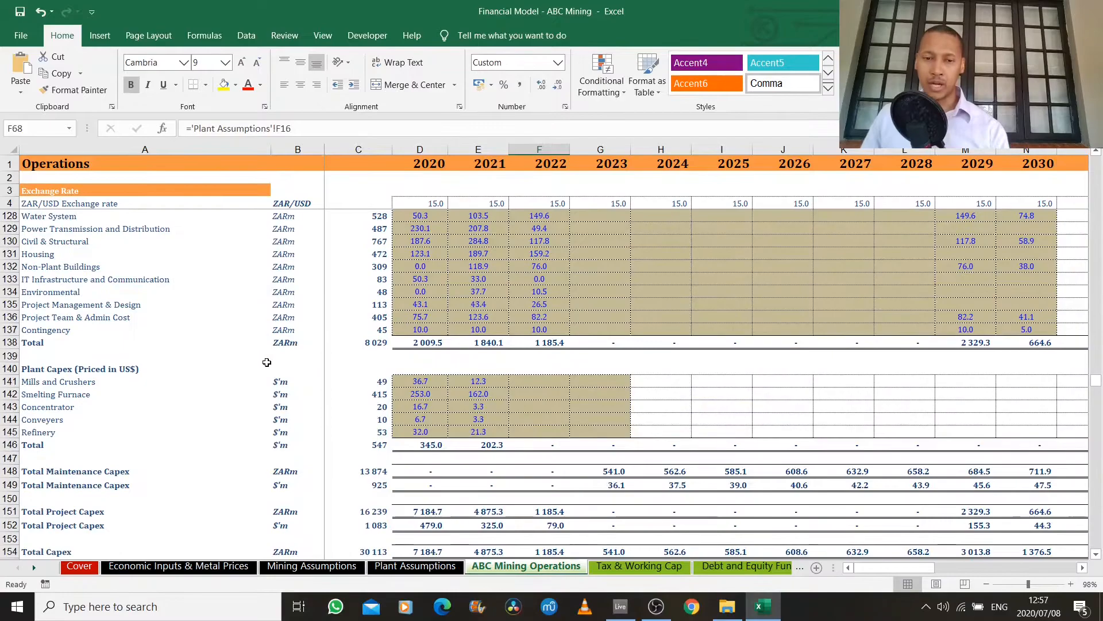
scroll(down, 3)
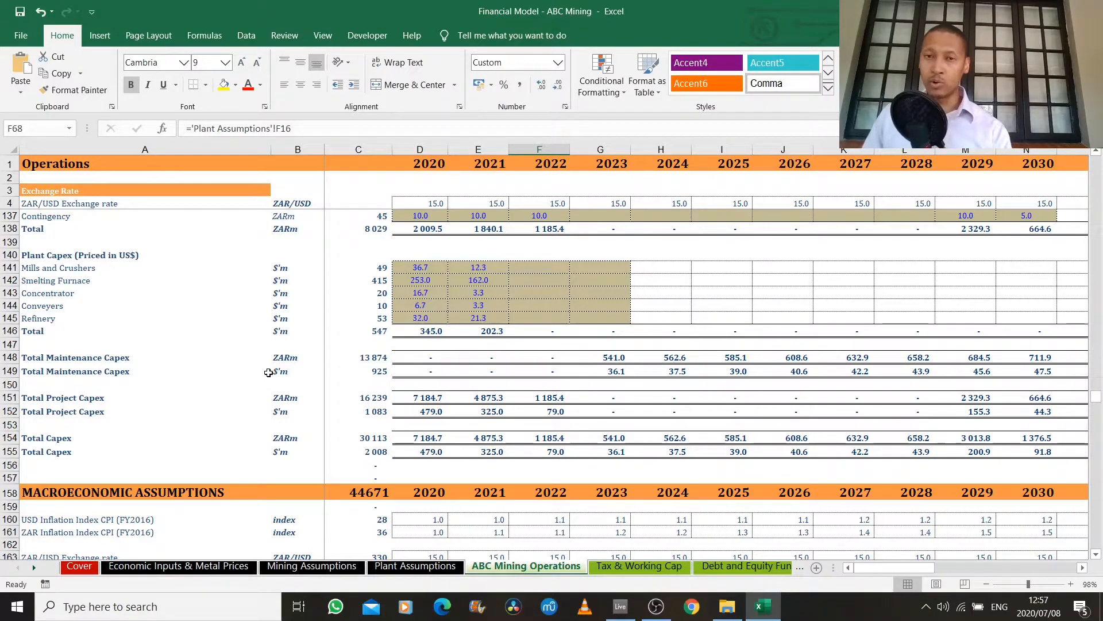
scroll(down, 3)
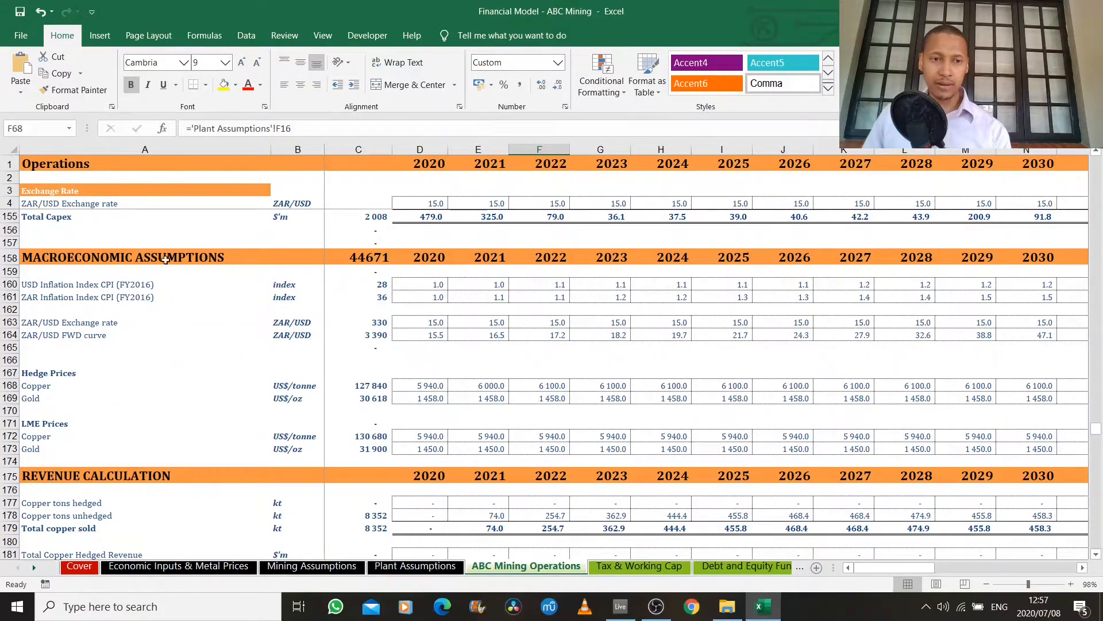
mouse_move(214, 333)
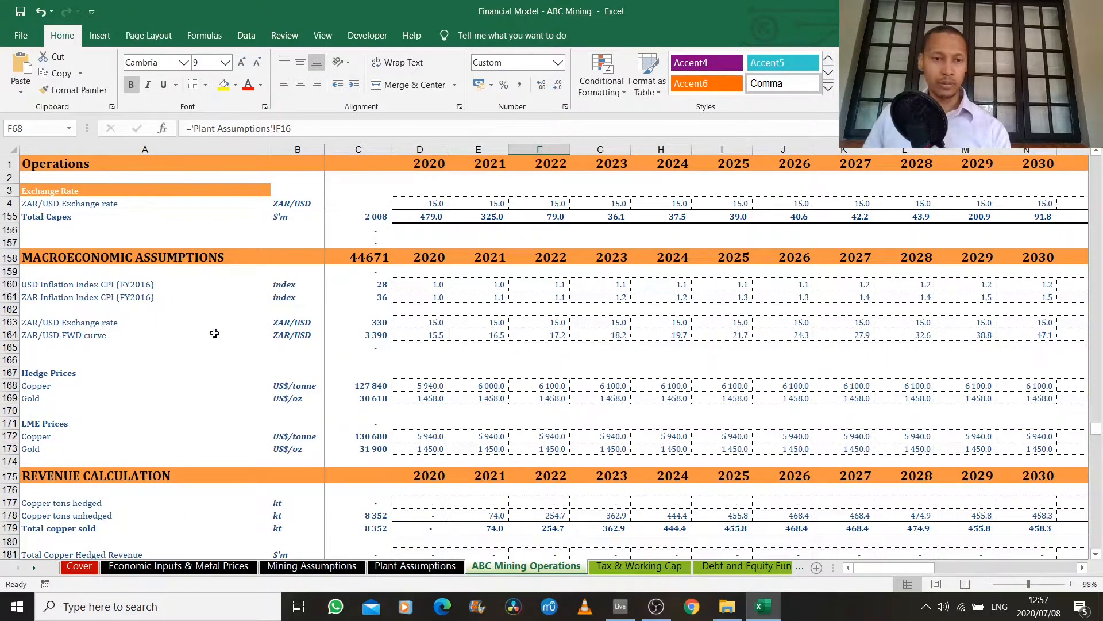
Scroll to Revenue Calculation and inspect the 2022 Gross Revenue SUM formula, then continue to the cost calculations.
scroll(down, 3)
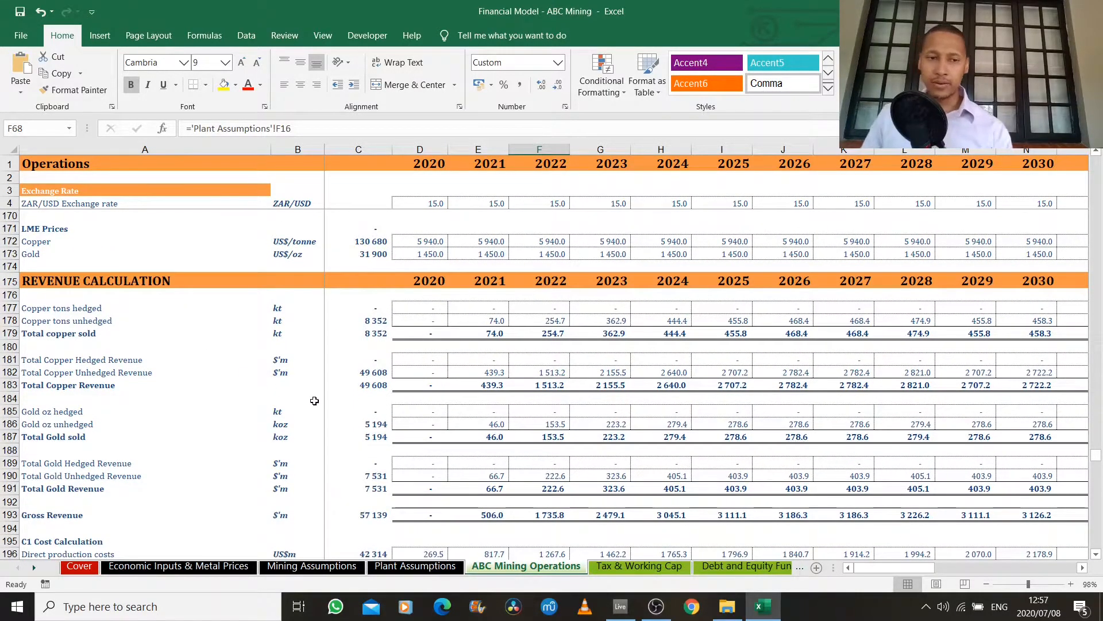
mouse_move(429, 373)
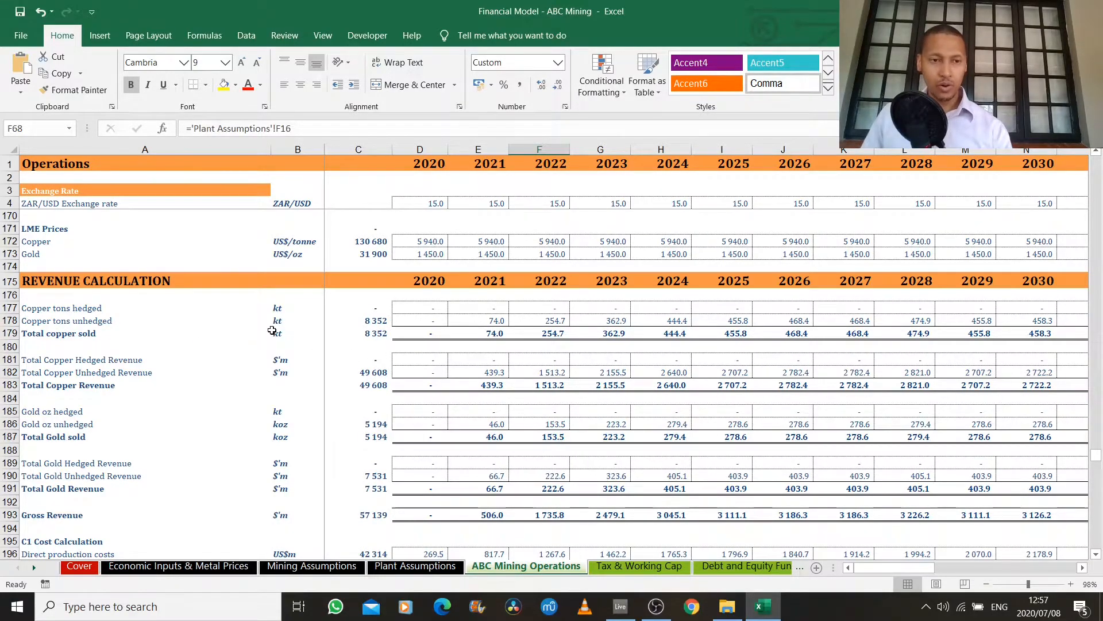
mouse_move(509, 355)
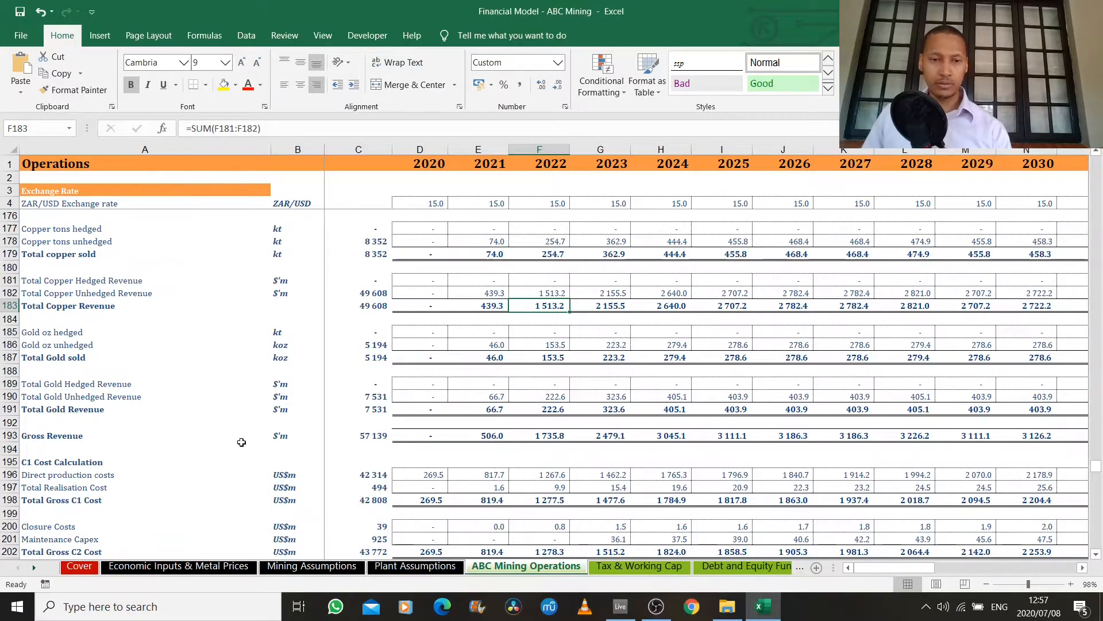
click(539, 435)
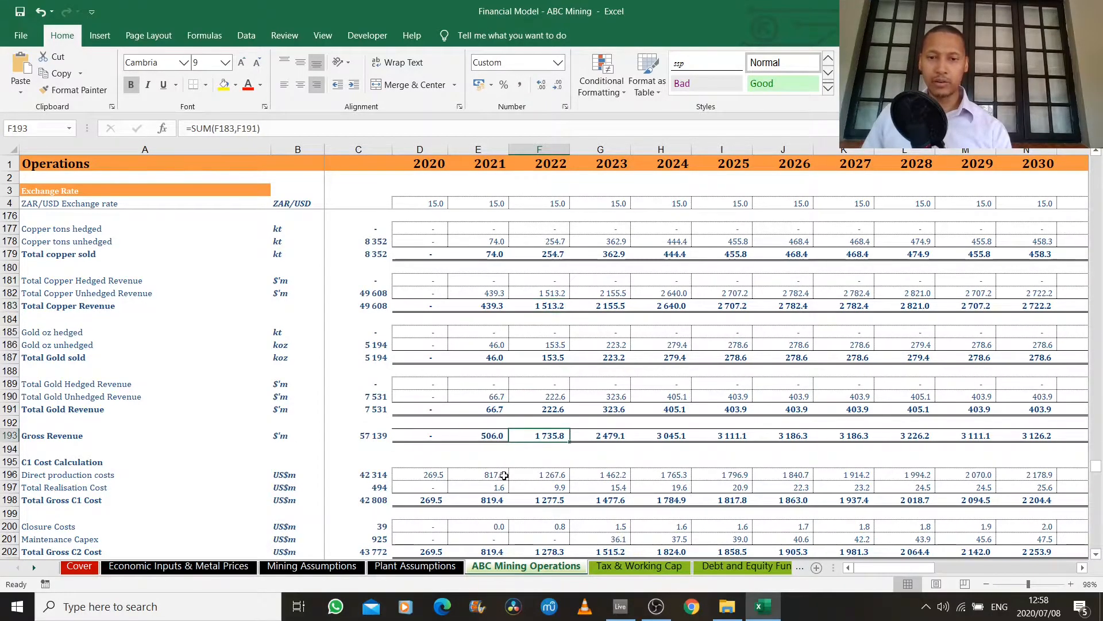
mouse_move(505, 447)
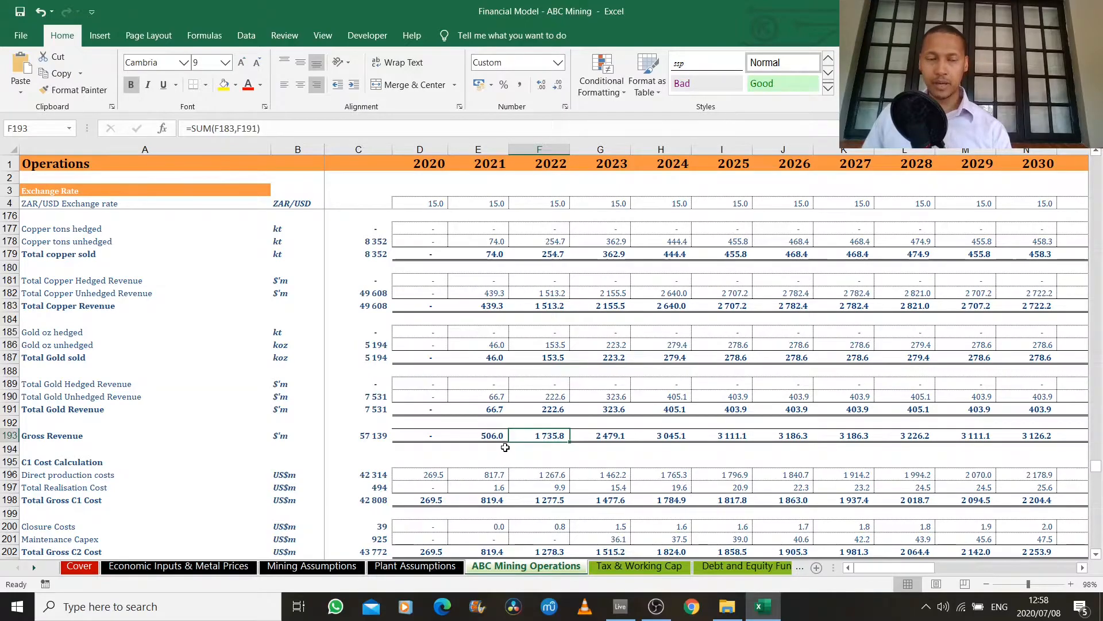
scroll(down, 3)
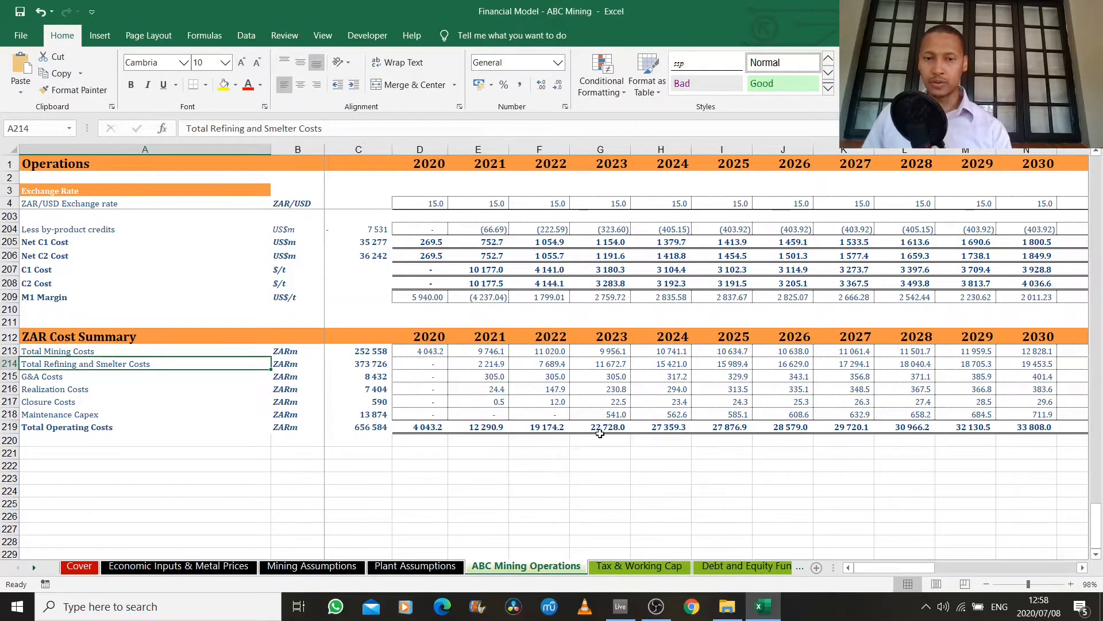
mouse_move(616, 402)
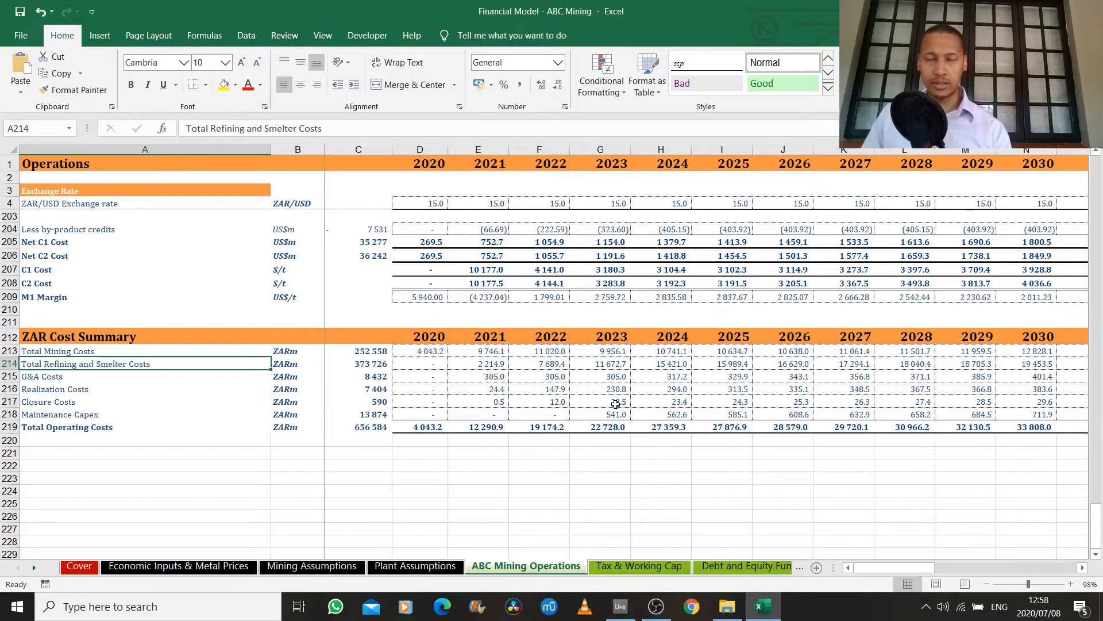